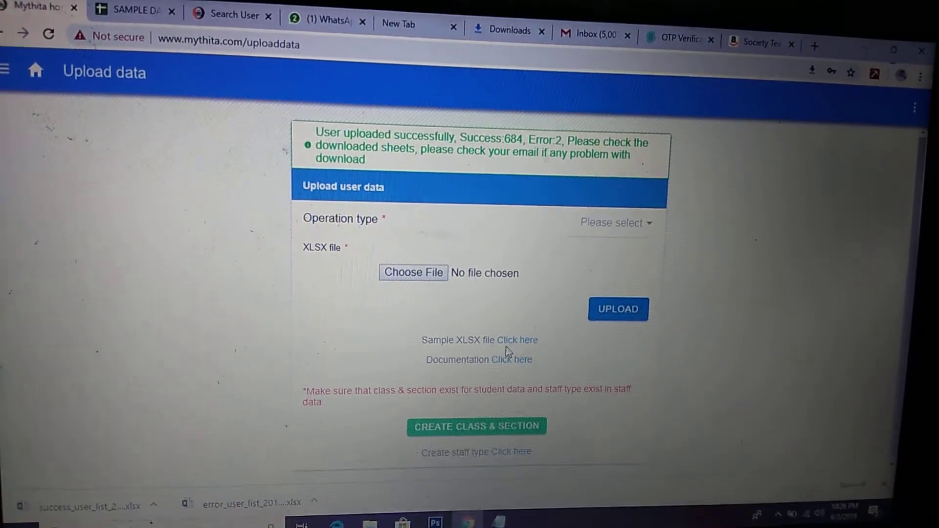
Step: Scroll the Upload data page down to the Sample XLSX file link
{"action": "scroll", "scroll_direction": "down", "scroll_amount": 3}
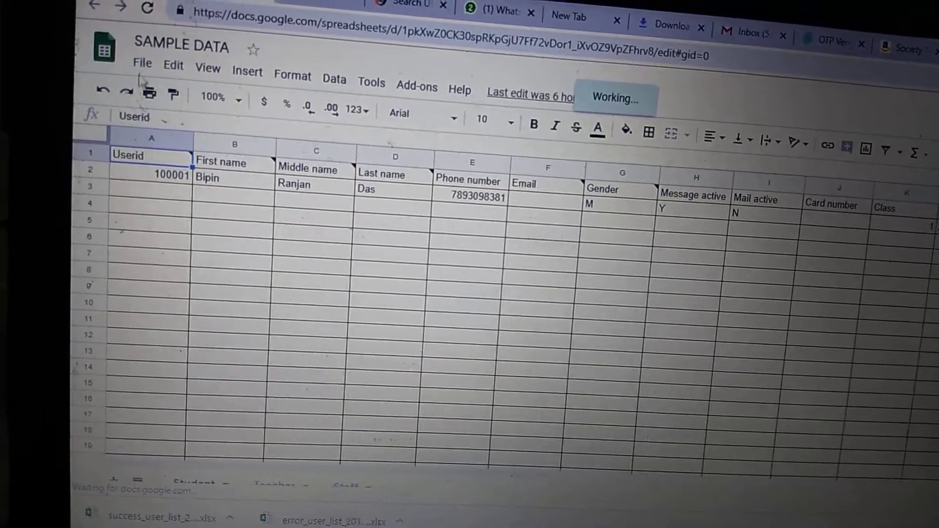
Step: Download the SAMPLE DATA sheet as a Microsoft Excel (.xlsx) file from the File menu
{"action": "left_click", "coordinate": [142, 62]}
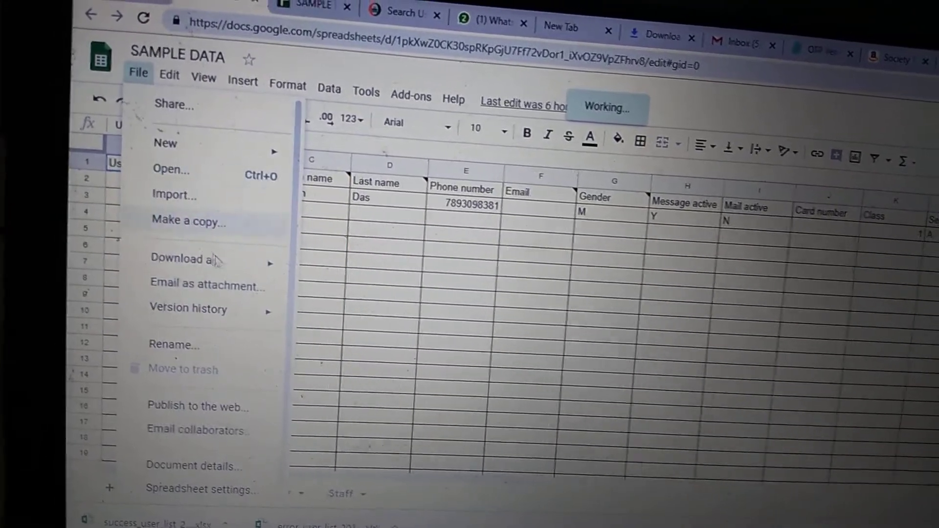
{"action": "left_click", "coordinate": [185, 259]}
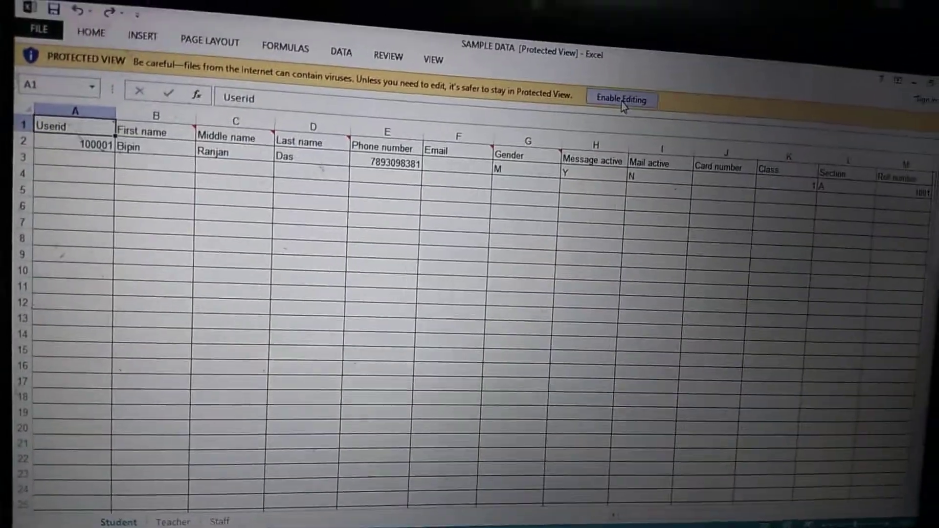
Step: Enable editing on the SAMPLE DATA workbook from the Protected View bar
{"action": "left_click", "coordinate": [620, 99]}
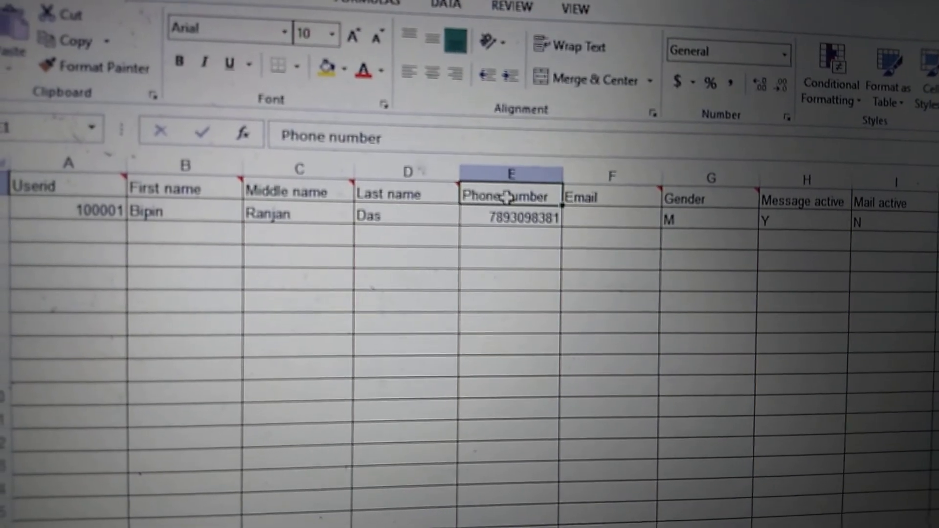
{"action": "left_click", "coordinate": [508, 220]}
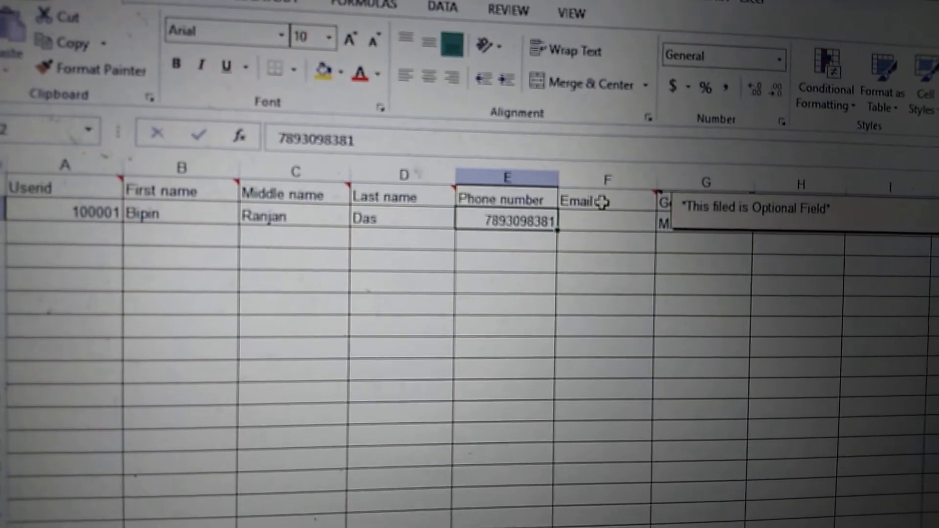